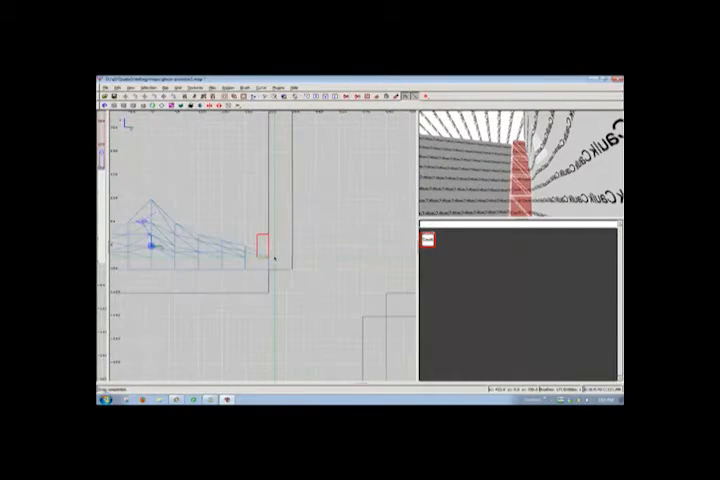
Bring up the 2D-view context menu listing func entity types for the ceiling brushes
right_click(268, 256)
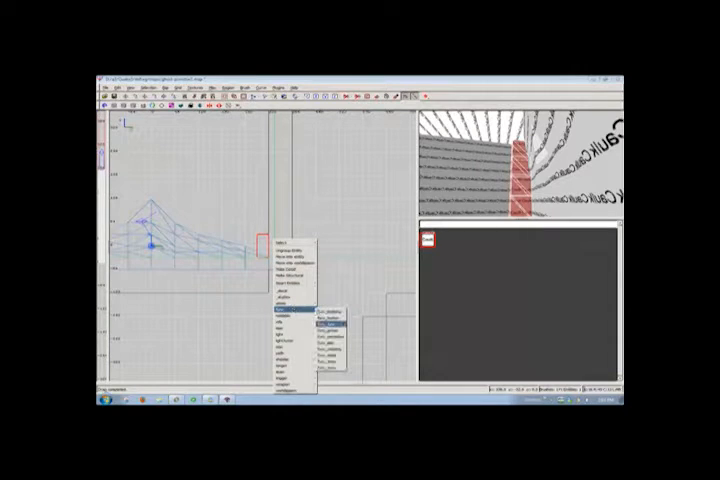